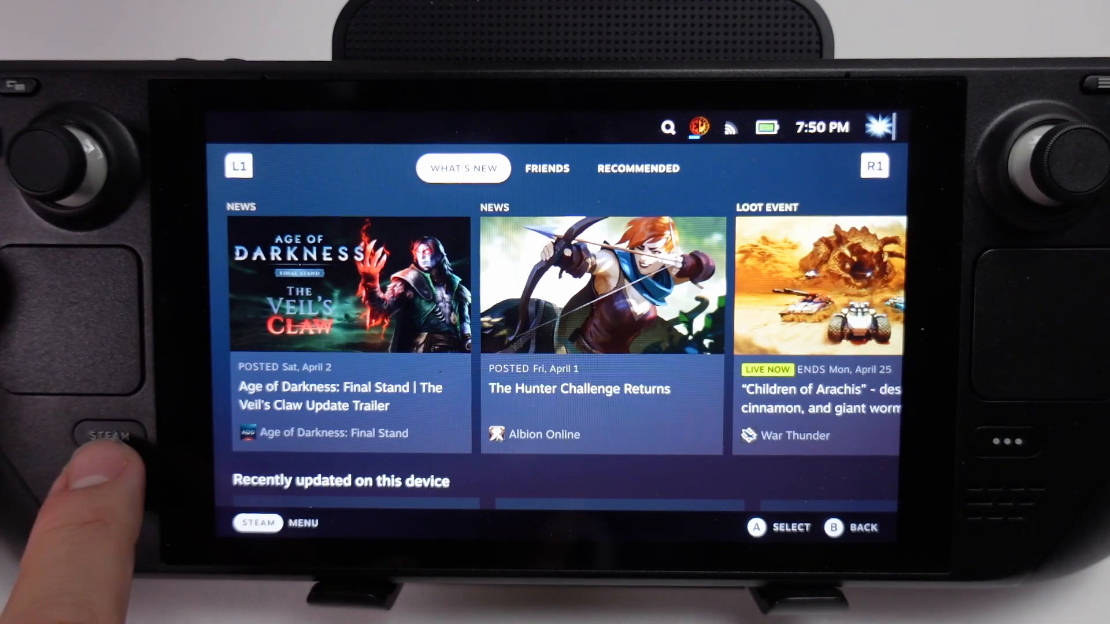
# Switch from Gaming Mode to desktop mode and start the Discover store.
pyautogui.click(110, 435)
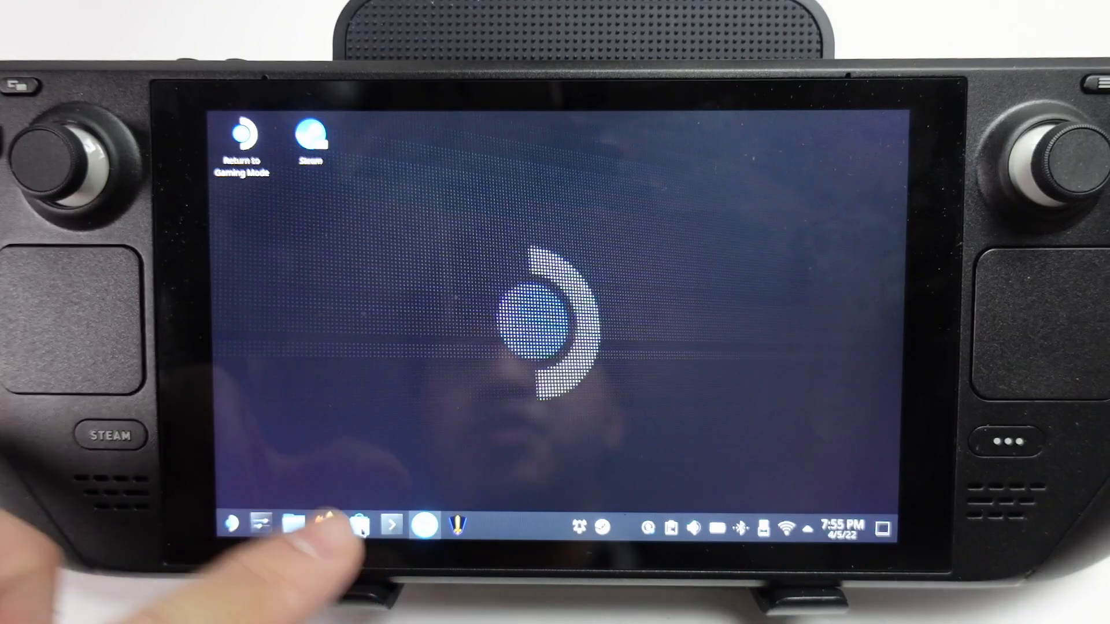
pyautogui.click(360, 526)
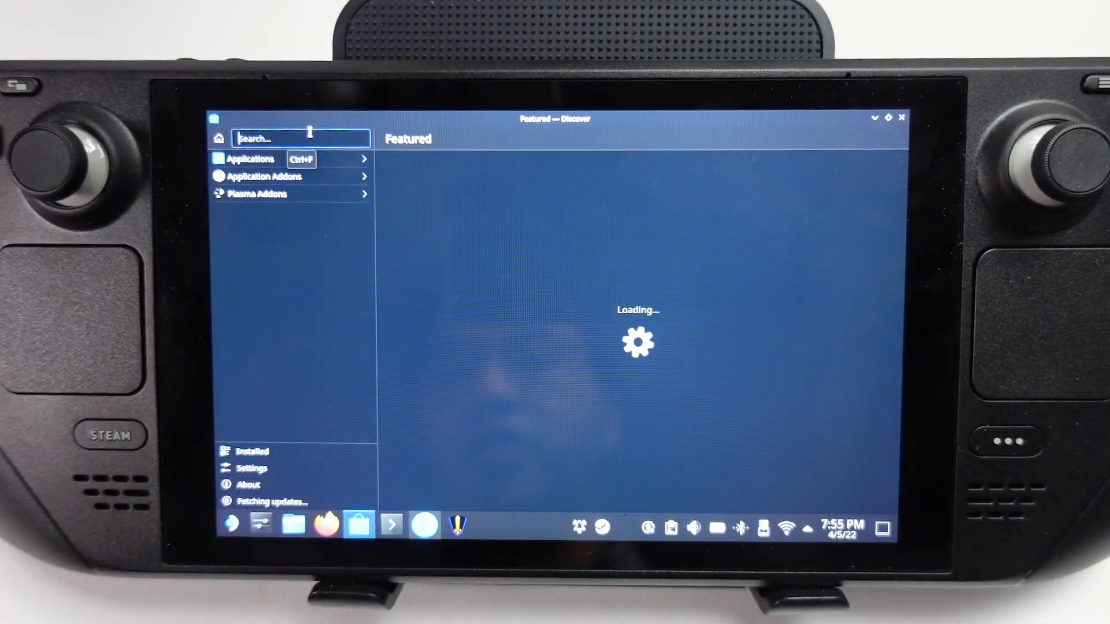
# Search Discover for 'yuzu', install and launch it, then try opening yuzu's data folder.
pyautogui.write('yuzu')
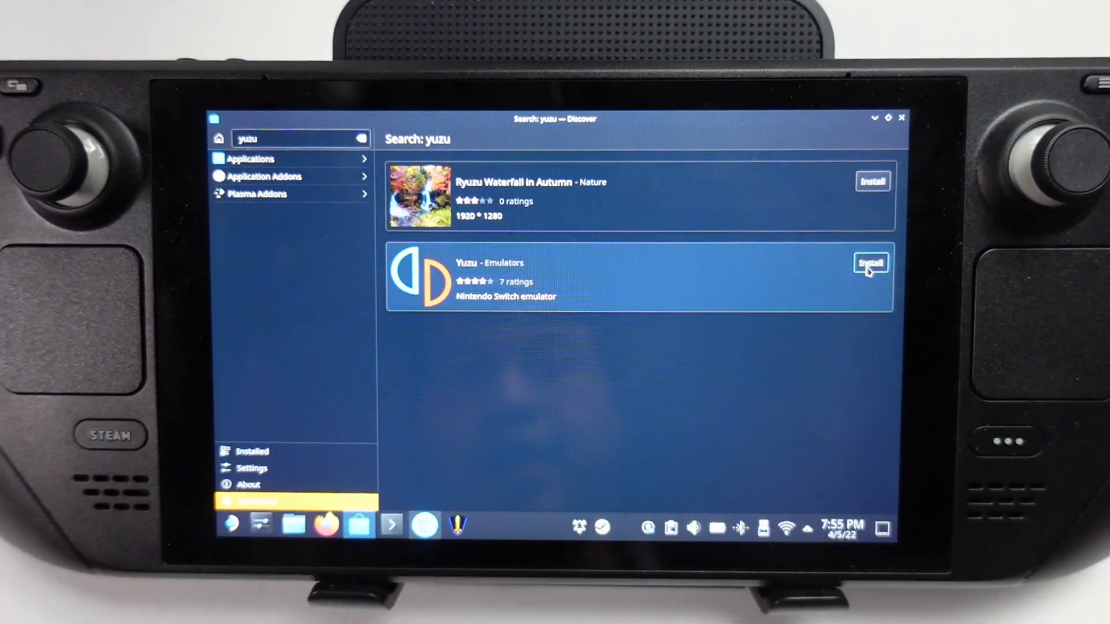
pyautogui.click(870, 264)
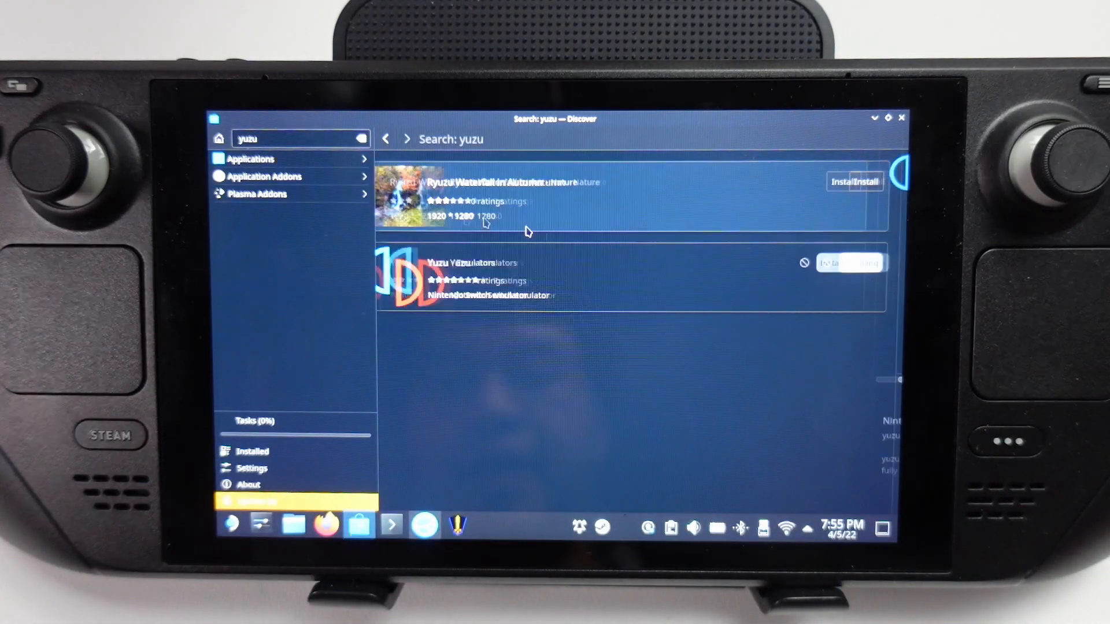
pyautogui.click(470, 263)
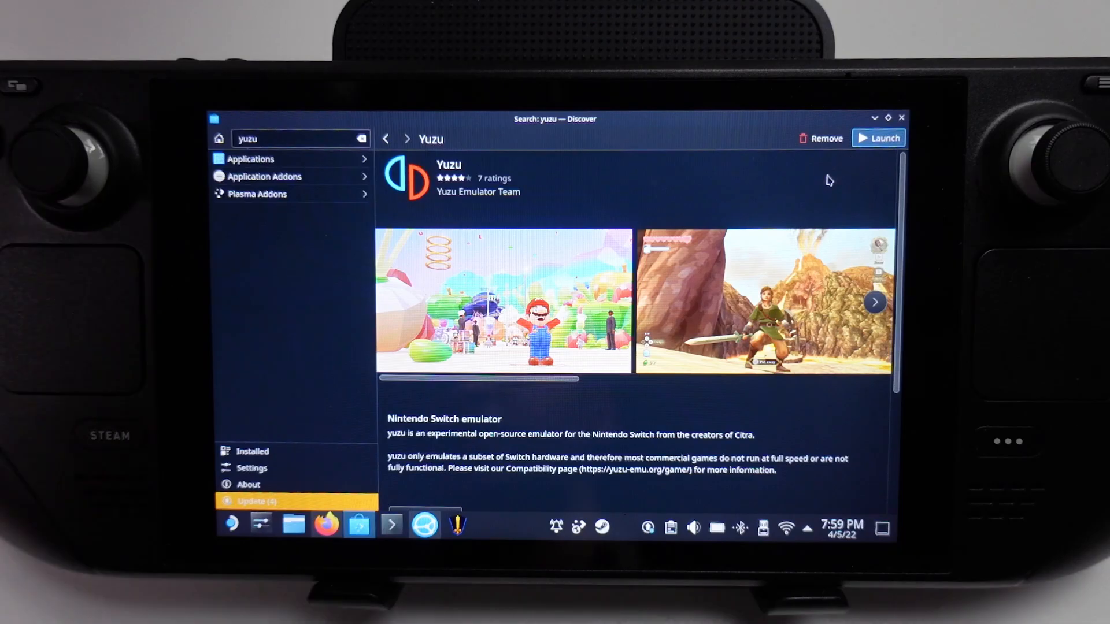
pyautogui.click(878, 137)
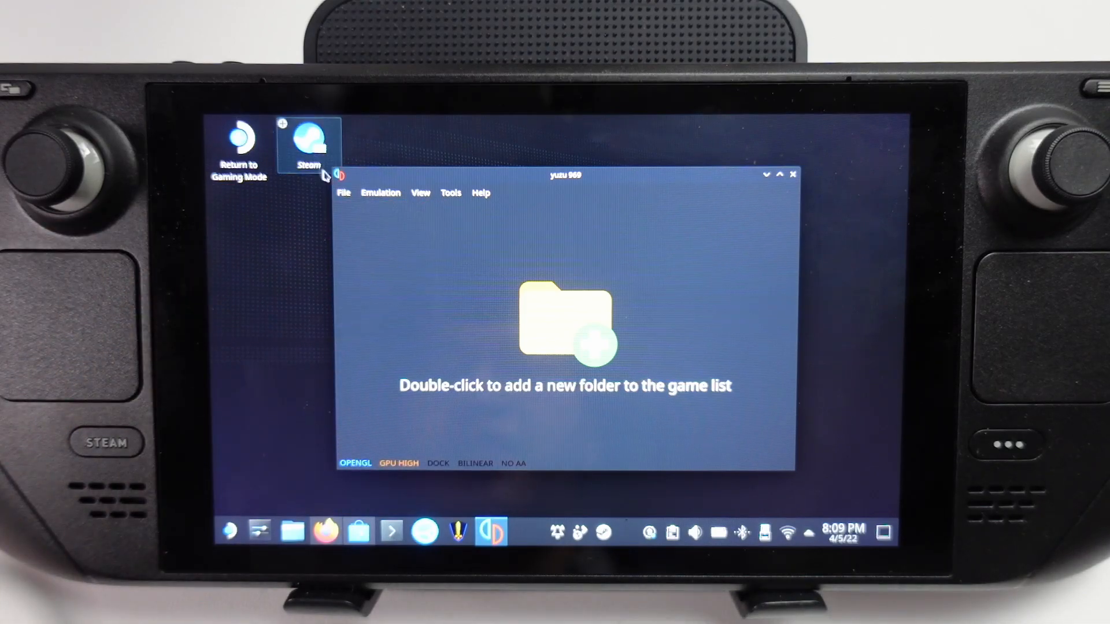
pyautogui.click(343, 192)
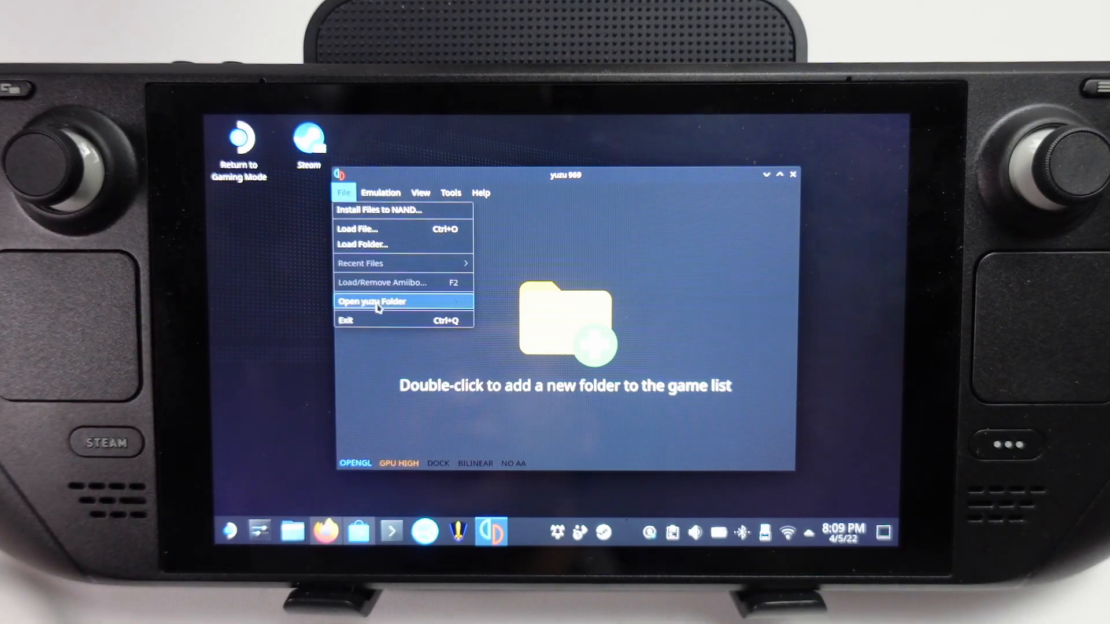
pyautogui.click(356, 463)
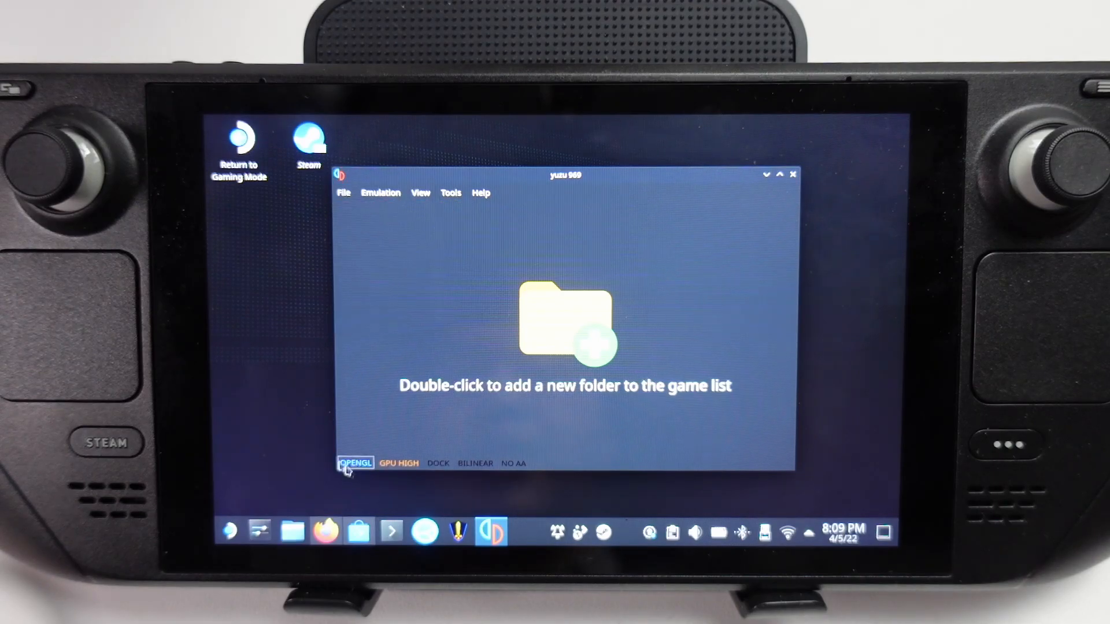
pyautogui.moveTo(259, 530)
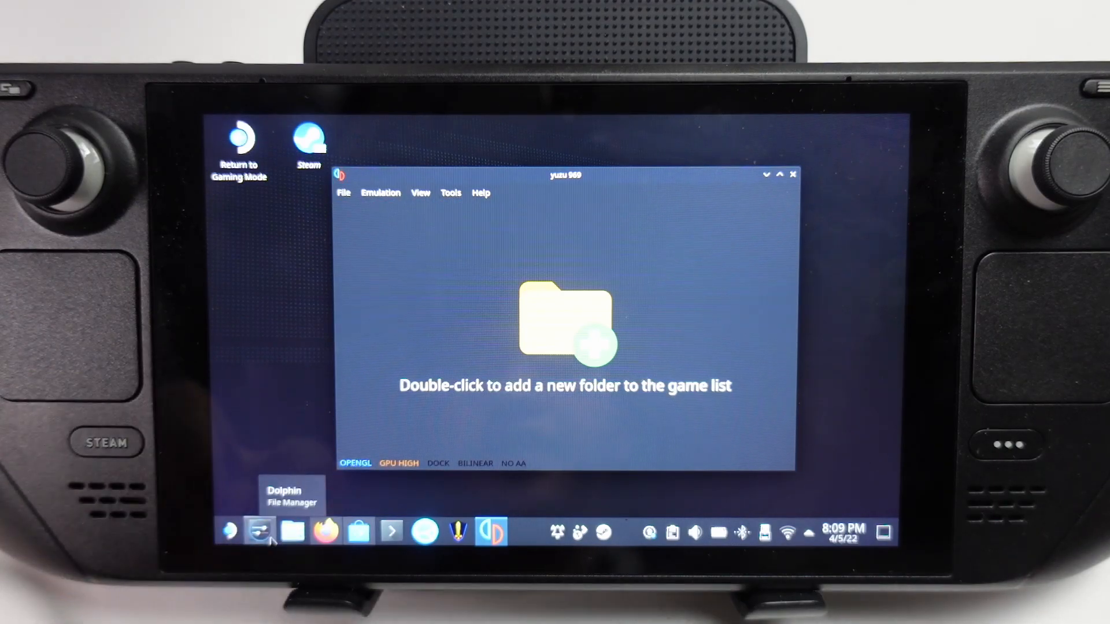
# Paste prod.keys into .var/app/org.yuzu_emu.yuzu/data/yuzu/keys in Dolphin, then return to yuzu.
pyautogui.click(293, 530)
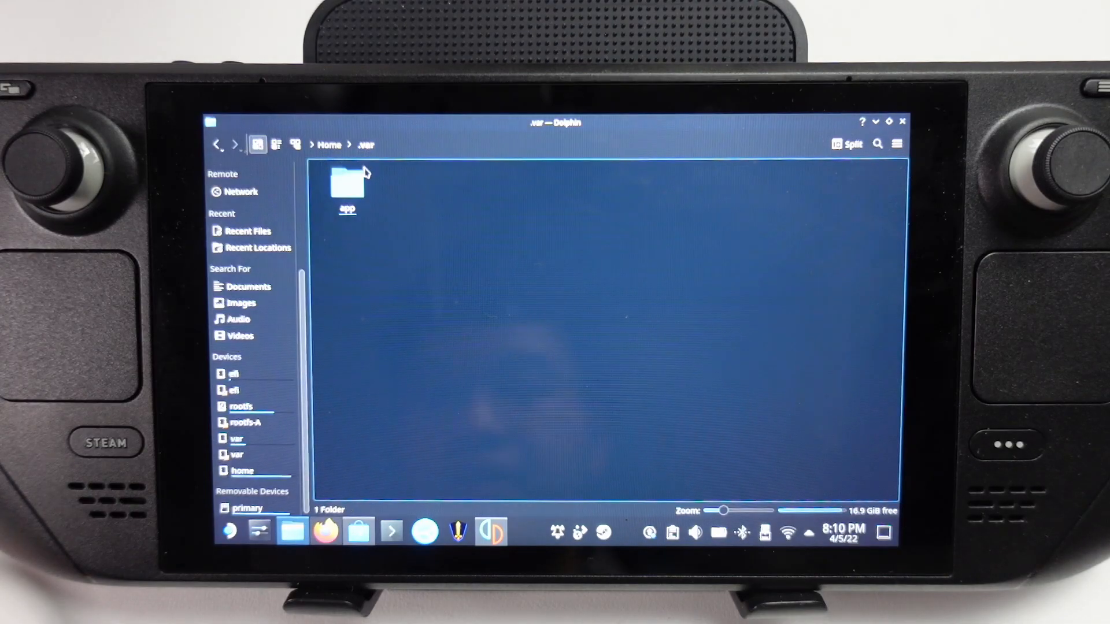
pyautogui.doubleClick(347, 184)
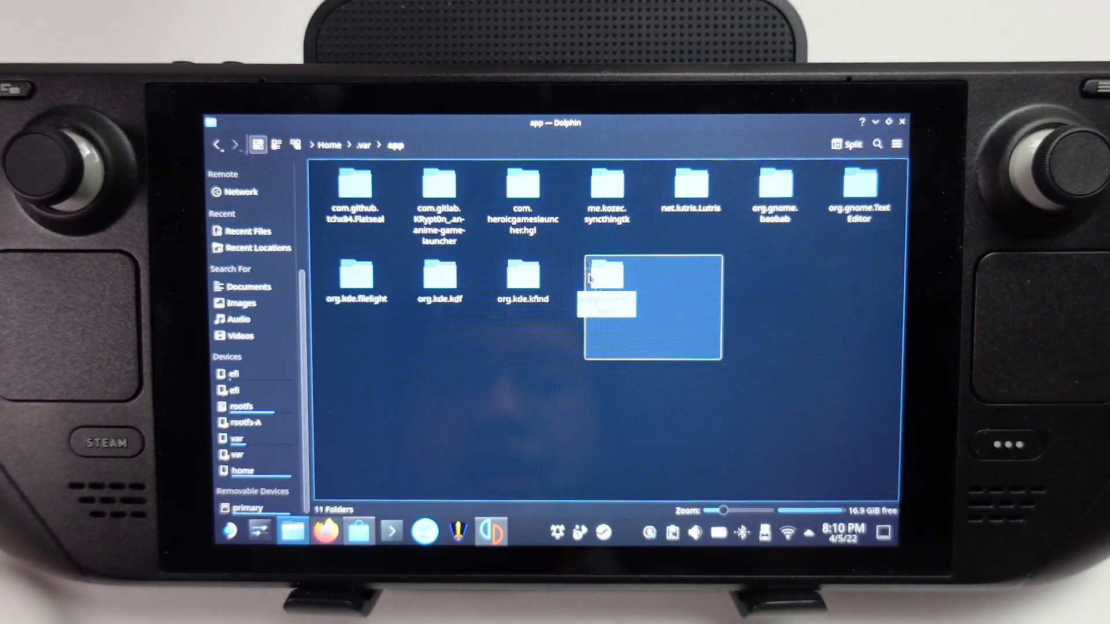
pyautogui.doubleClick(603, 273)
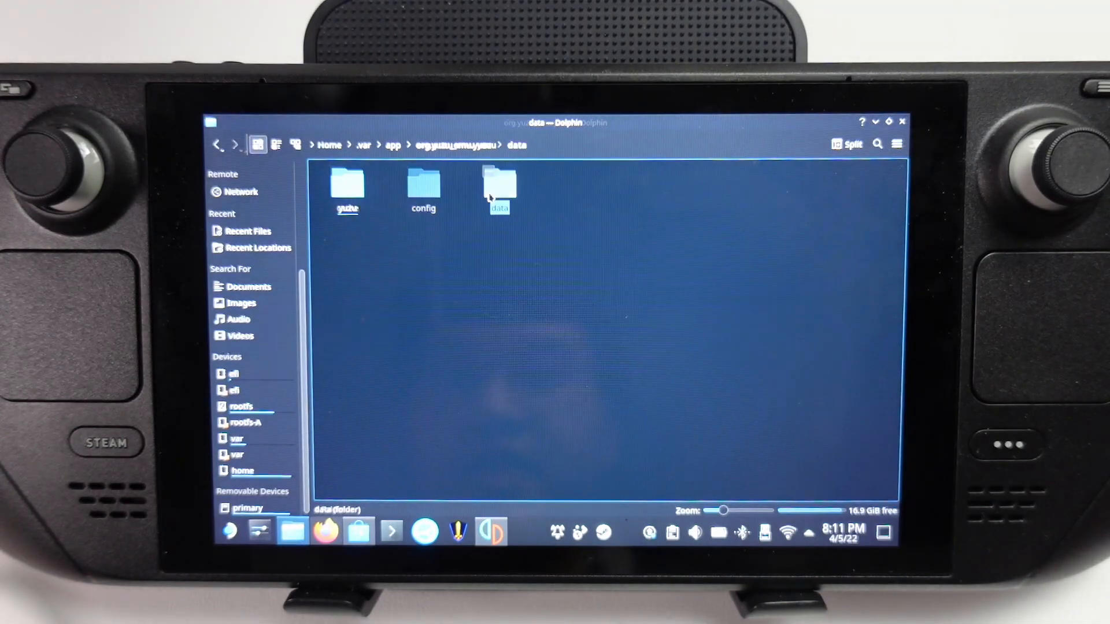
pyautogui.doubleClick(499, 187)
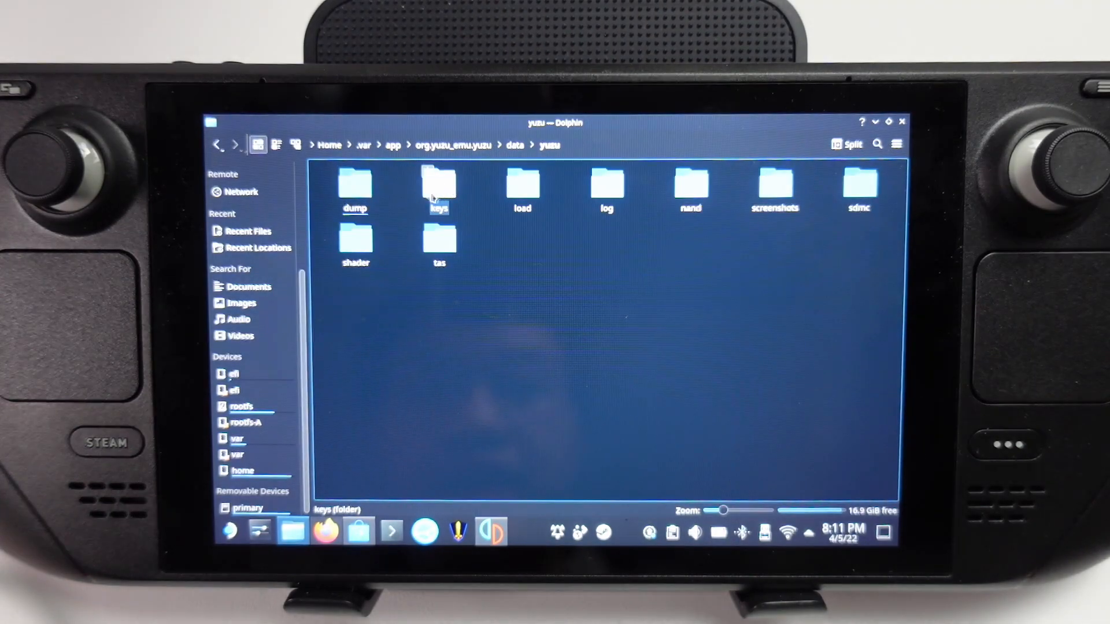
pyautogui.doubleClick(438, 188)
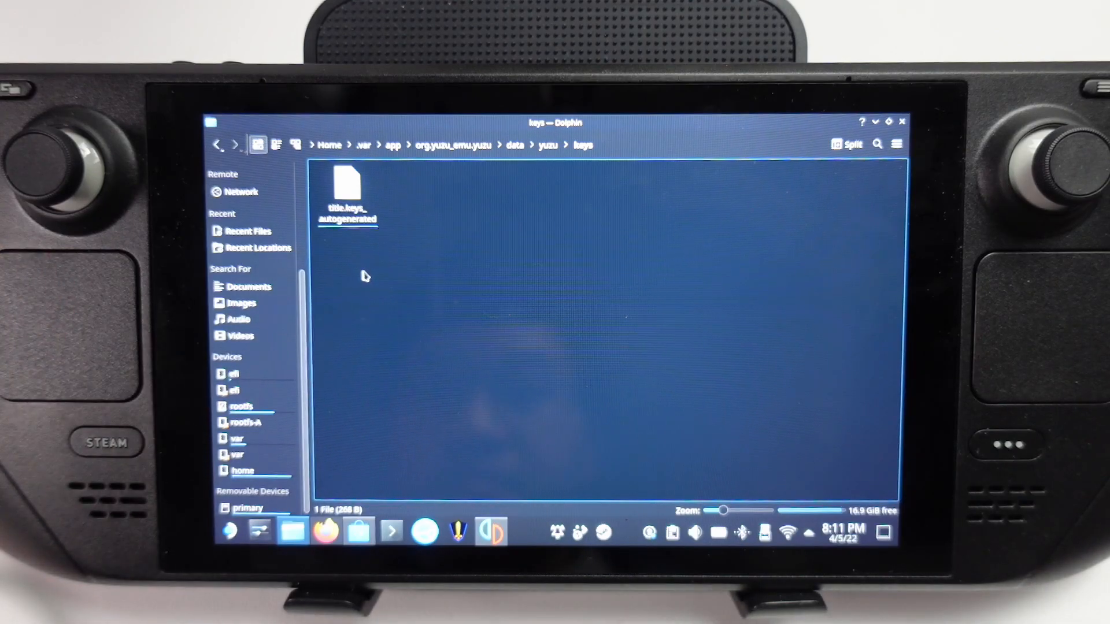
pyautogui.rightClick(488, 318)
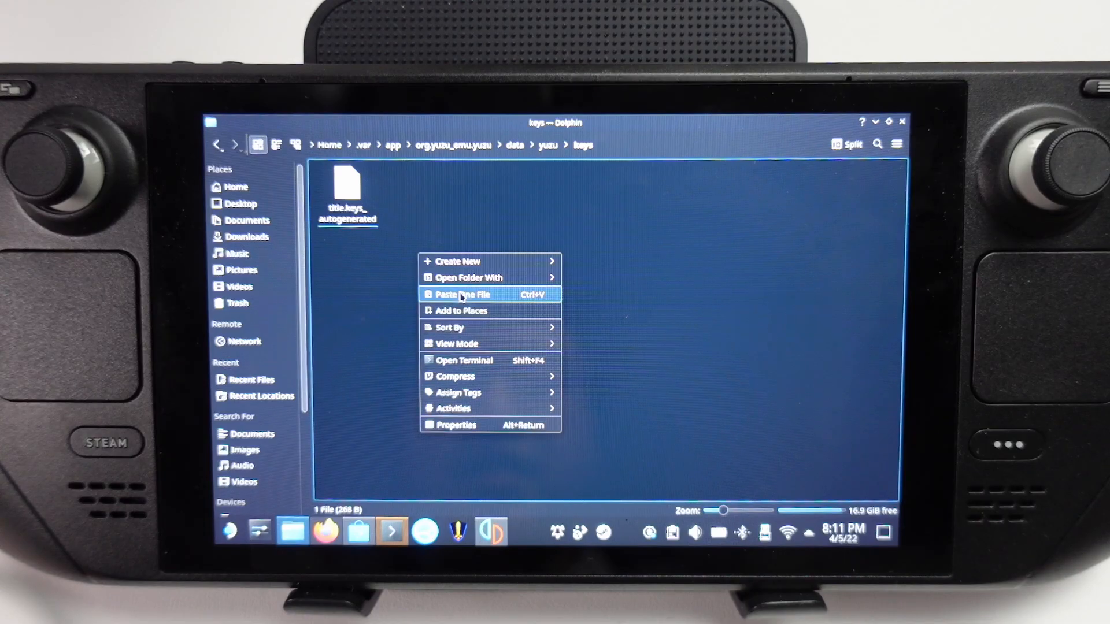
pyautogui.click(463, 294)
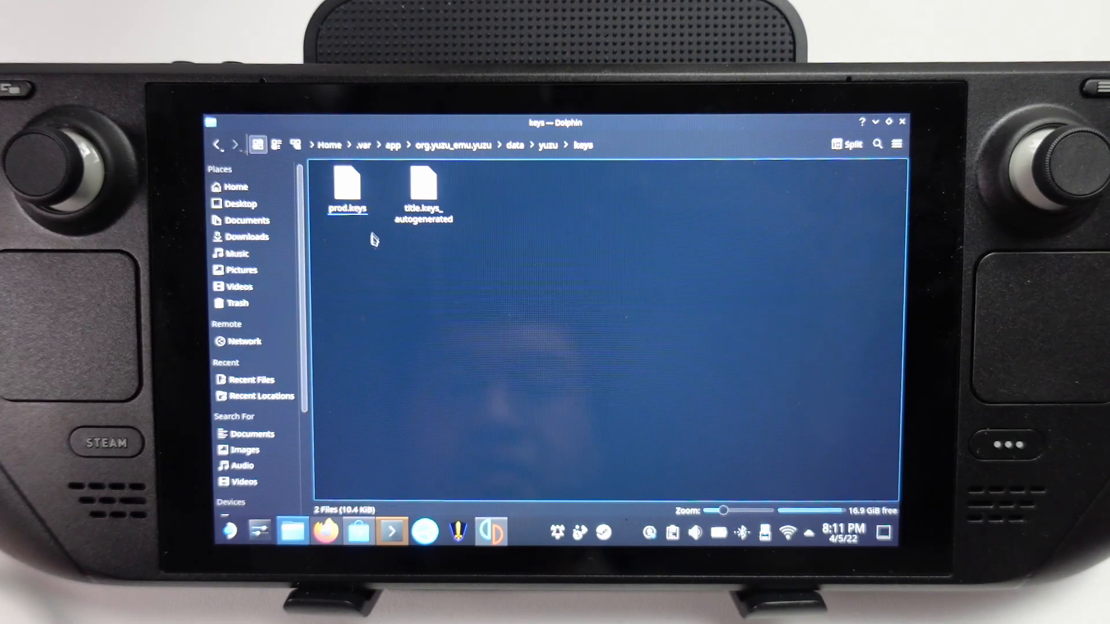
pyautogui.click(491, 530)
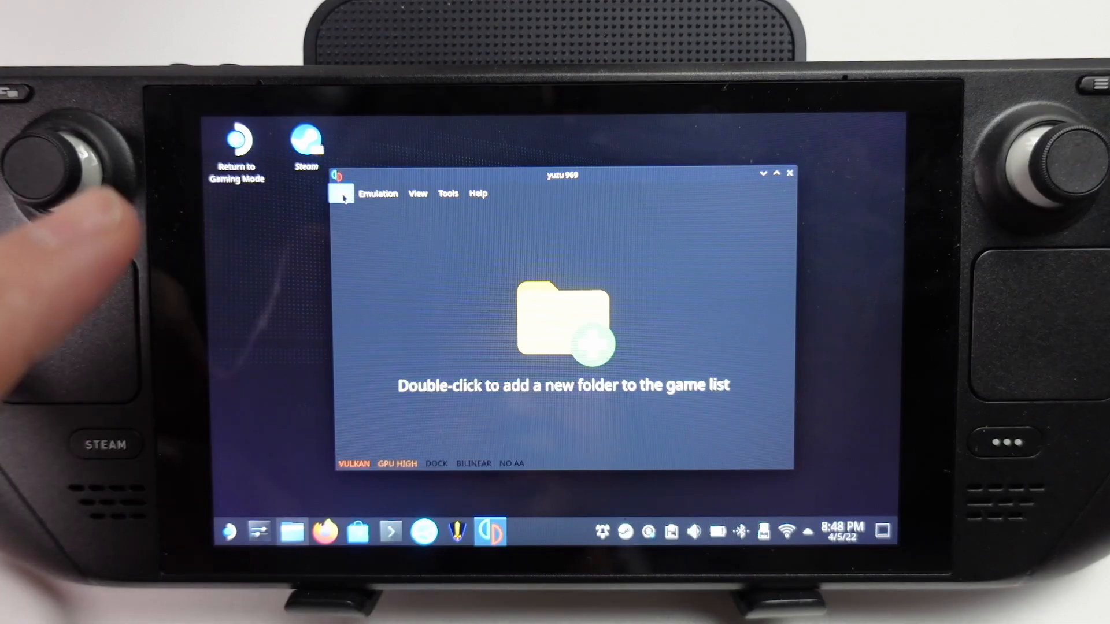
# Add the SD card's Emulation/switch folder as yuzu's game directory.
pyautogui.doubleClick(562, 319)
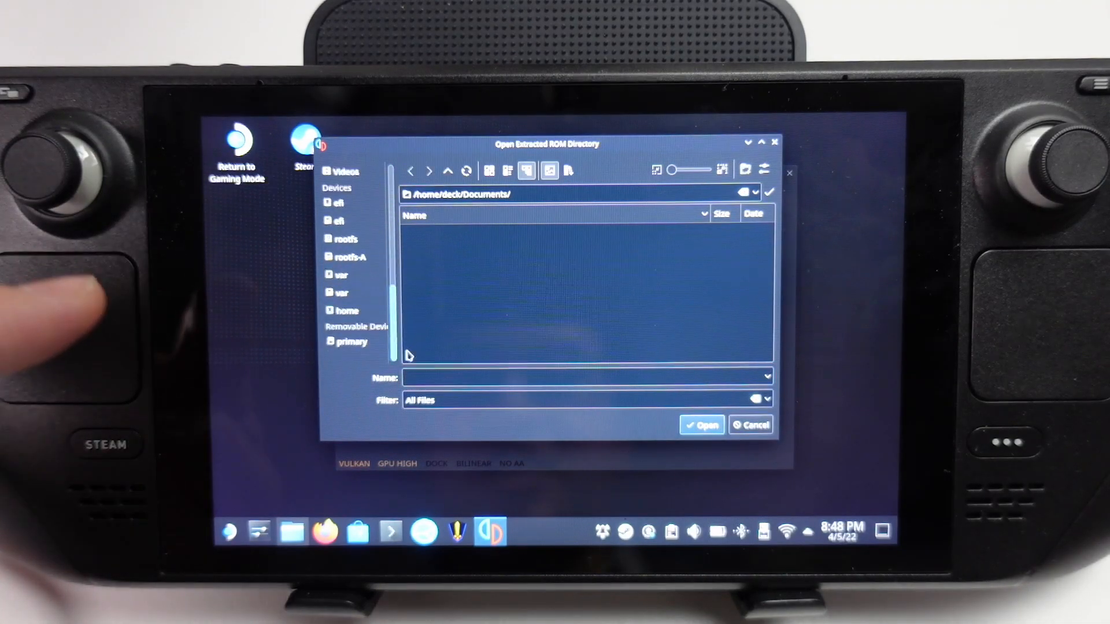
pyautogui.click(351, 341)
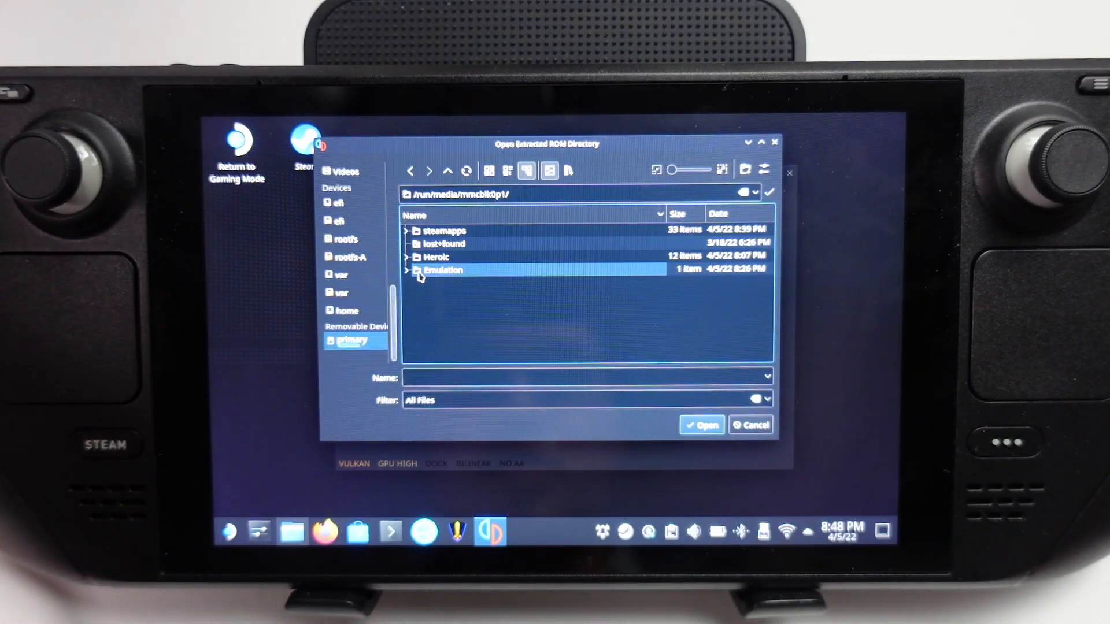
pyautogui.doubleClick(444, 271)
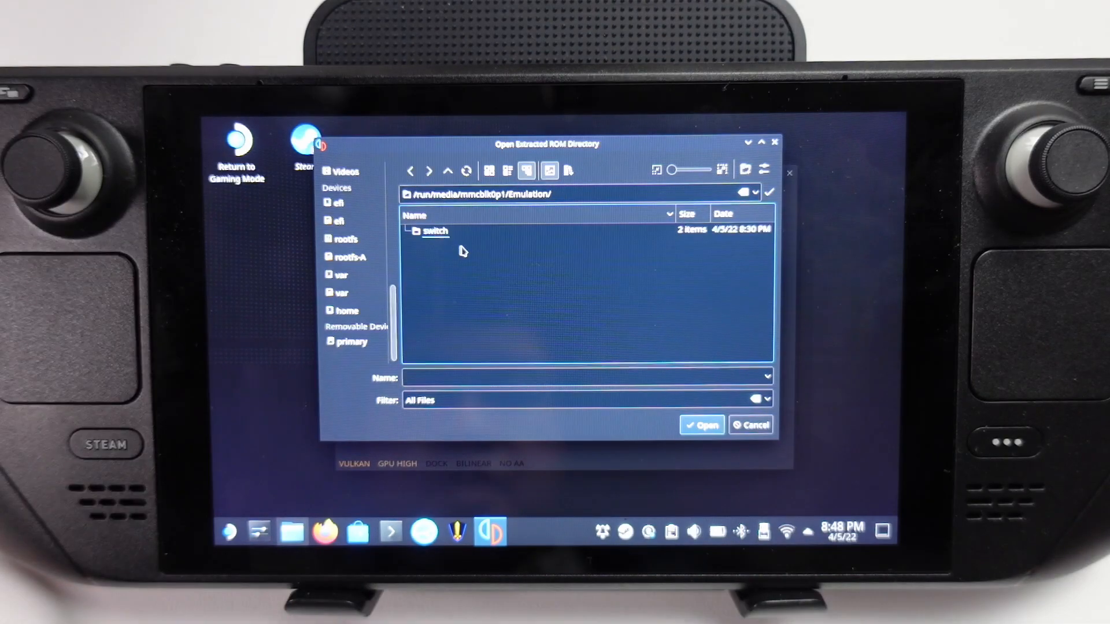
pyautogui.rightClick(436, 231)
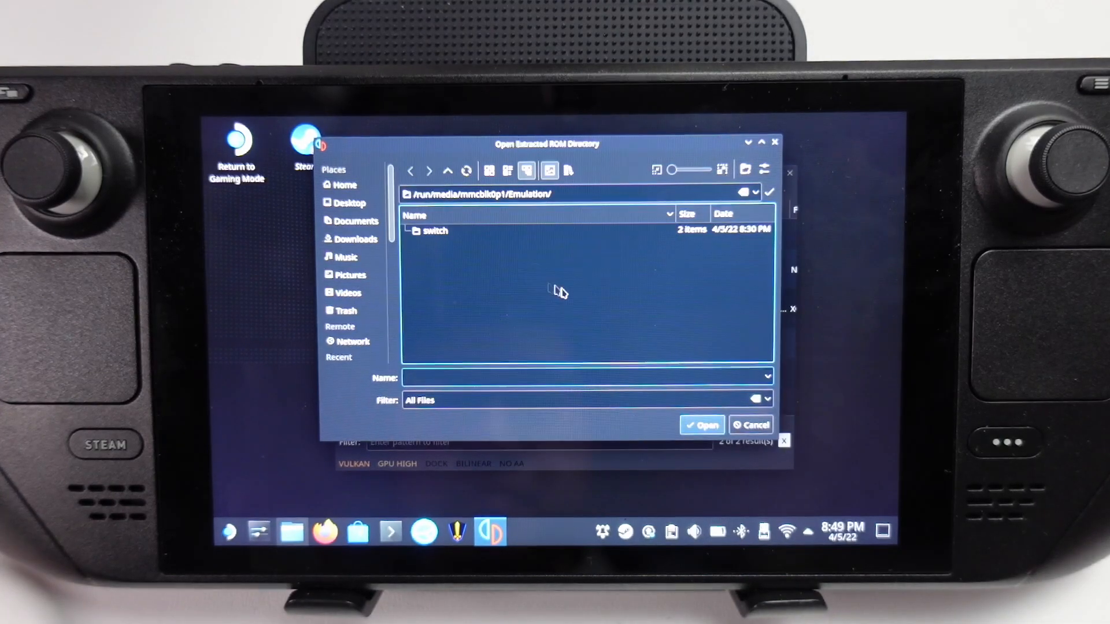
pyautogui.click(701, 424)
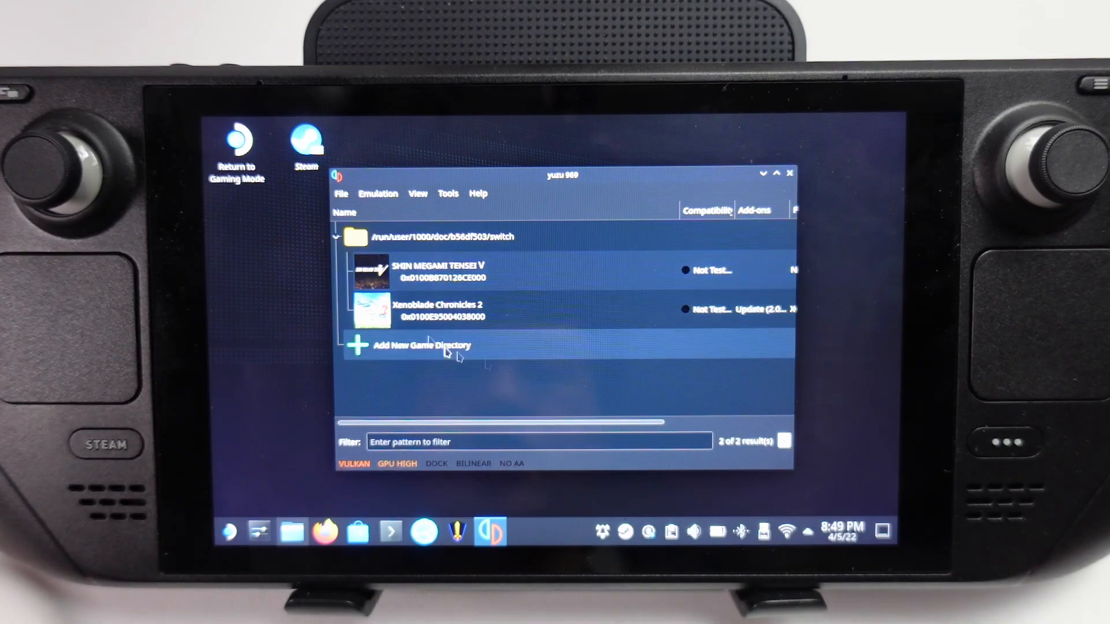
# Set the graphics API to Vulkan under Emulation > Configure > Graphics.
pyautogui.click(378, 193)
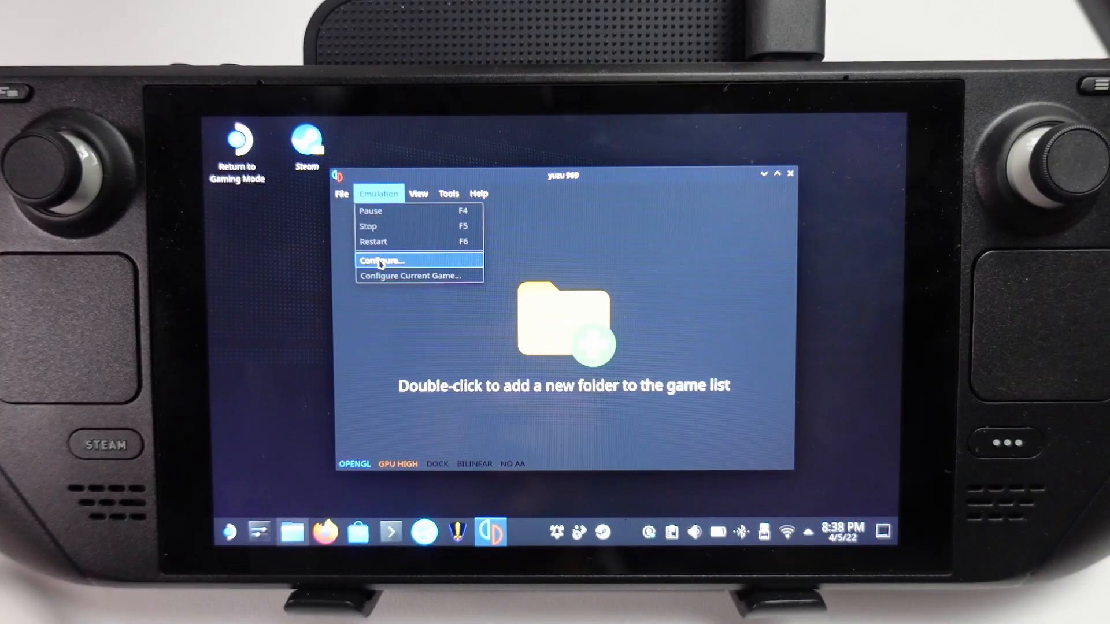
pyautogui.click(381, 260)
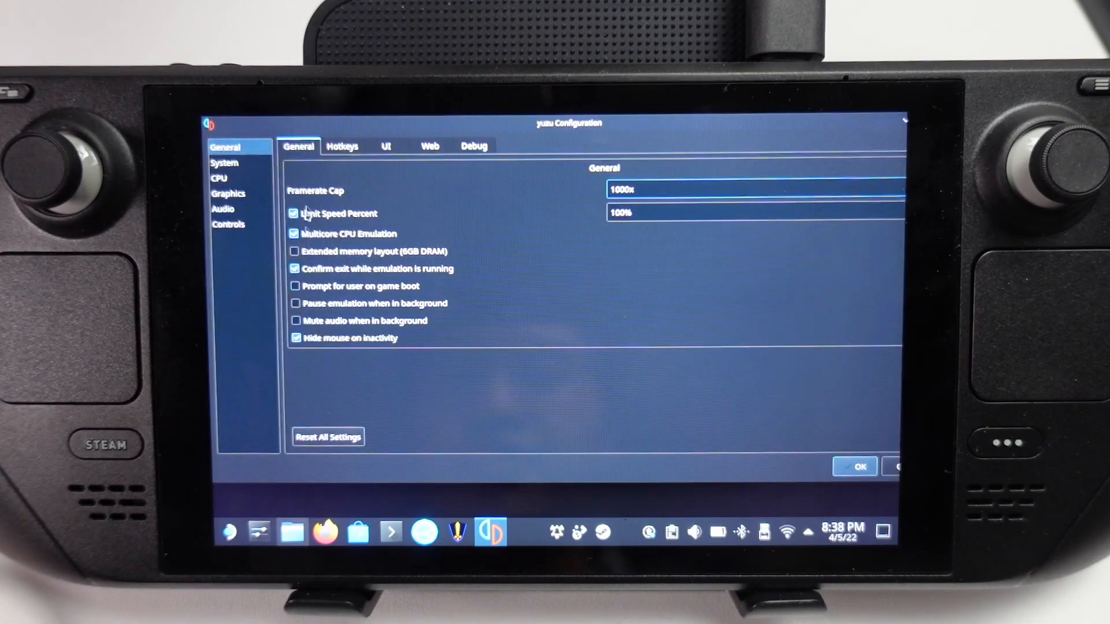
pyautogui.click(228, 193)
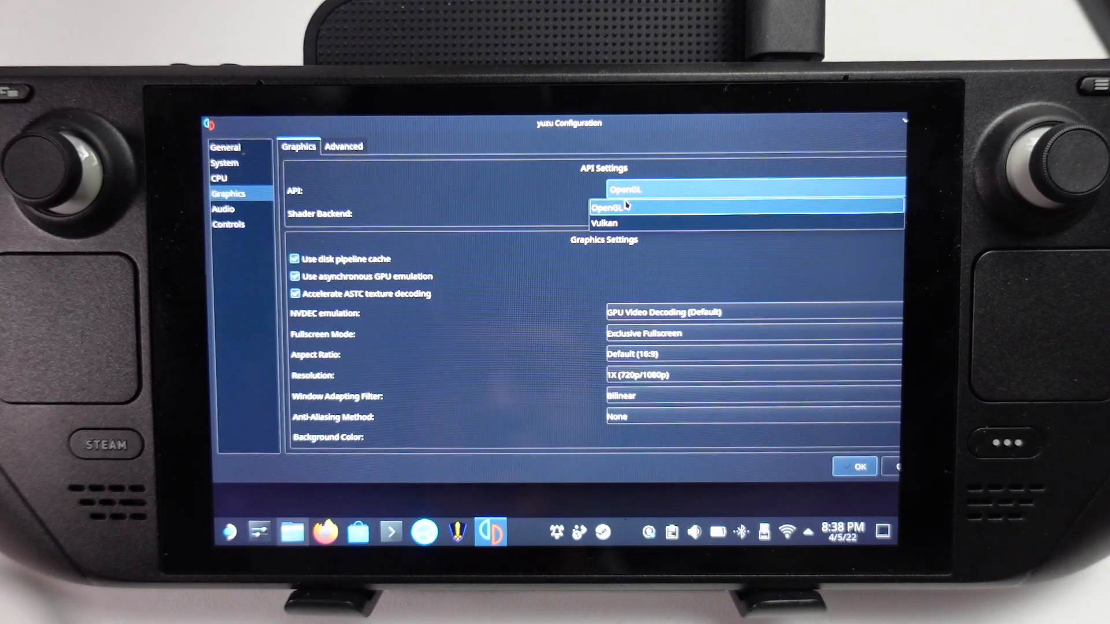
pyautogui.click(606, 223)
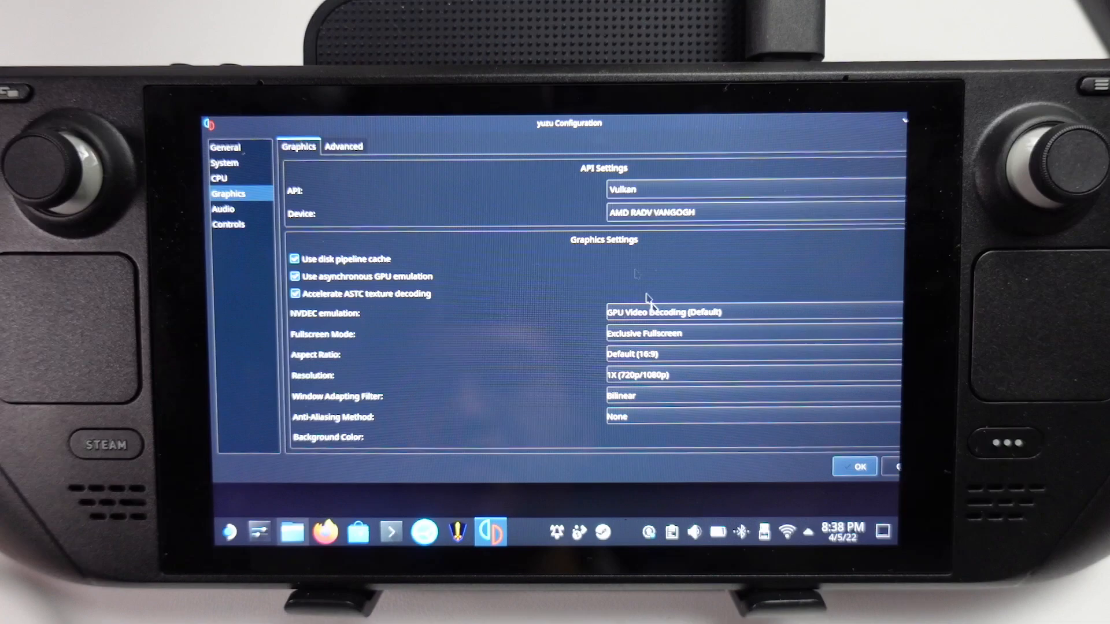
pyautogui.moveTo(746, 377)
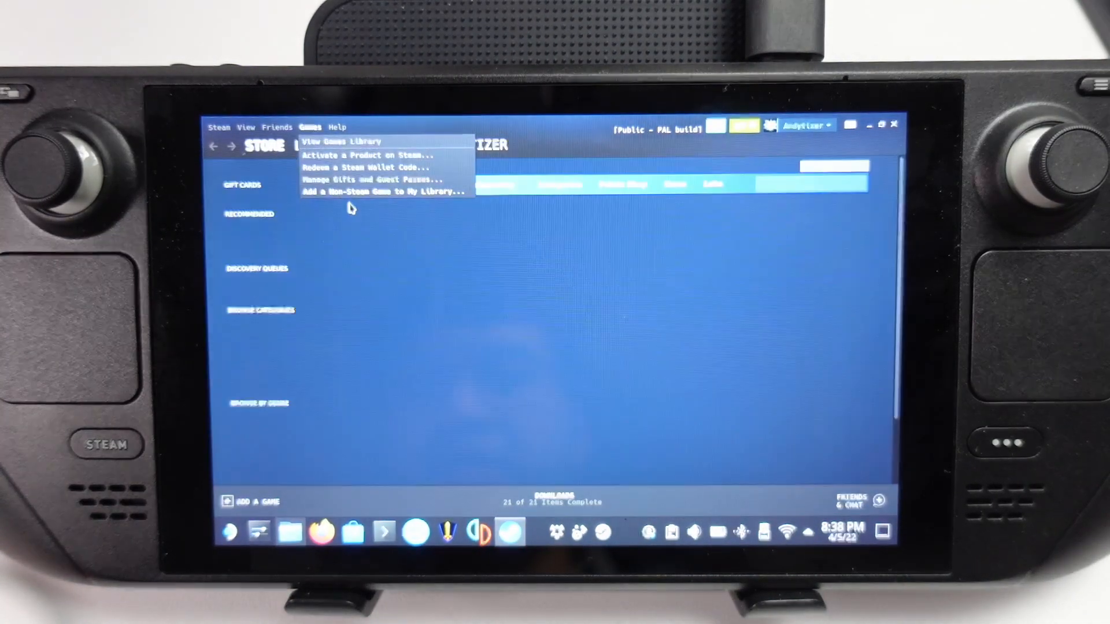
# Add yuzu to Steam as a non-Steam game and close the Steam window.
pyautogui.click(384, 191)
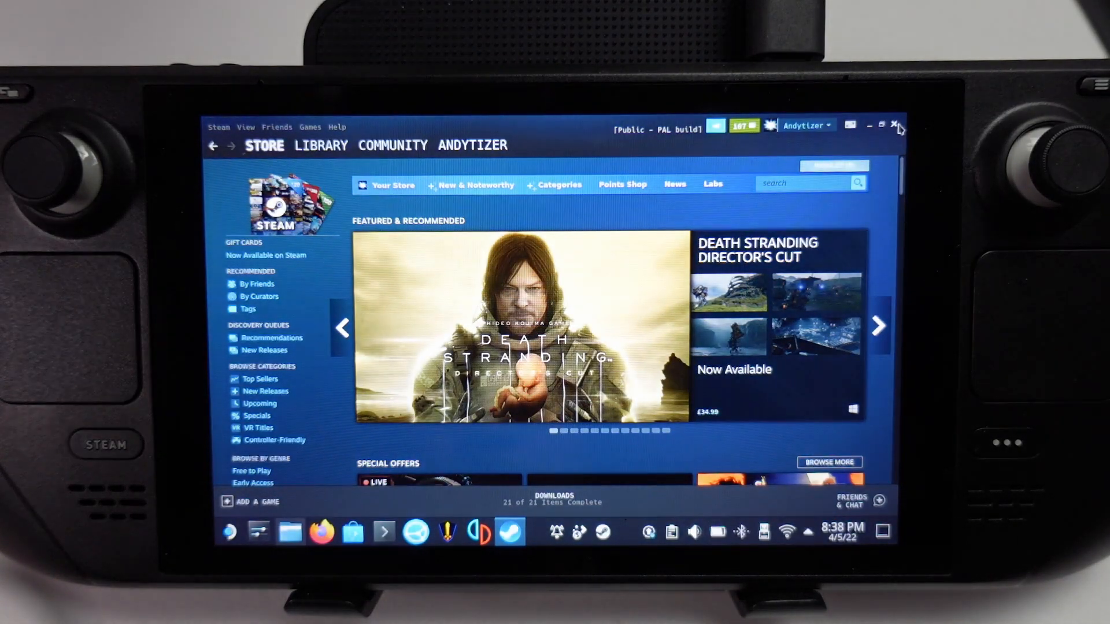
pyautogui.click(895, 123)
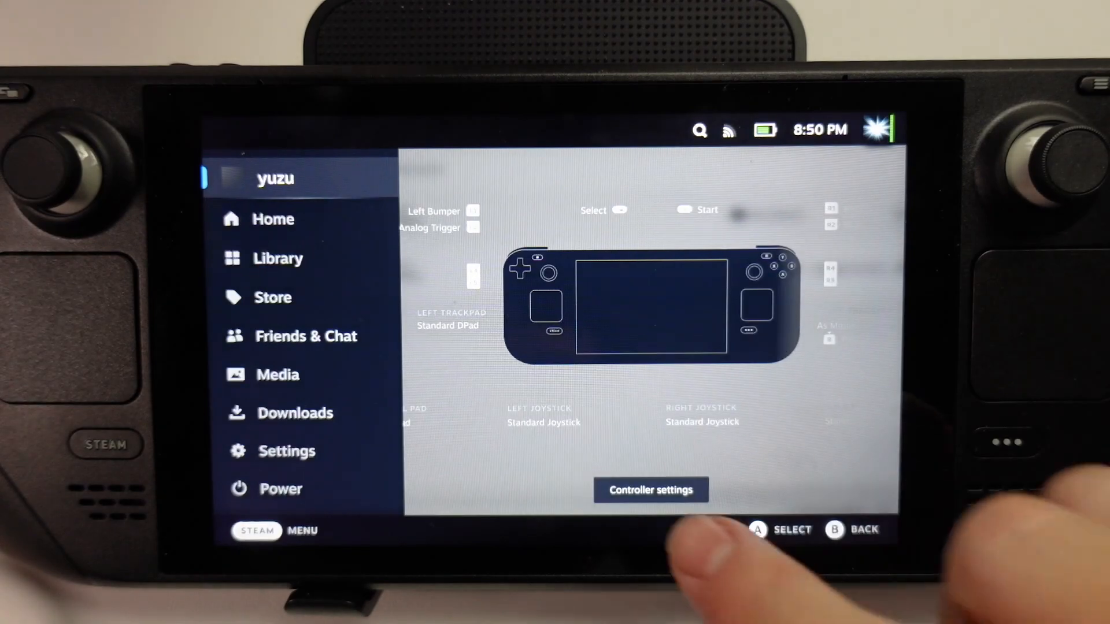
# Change the left trackpad behaviour and Up binding, then launch a Switch game.
pyautogui.click(649, 490)
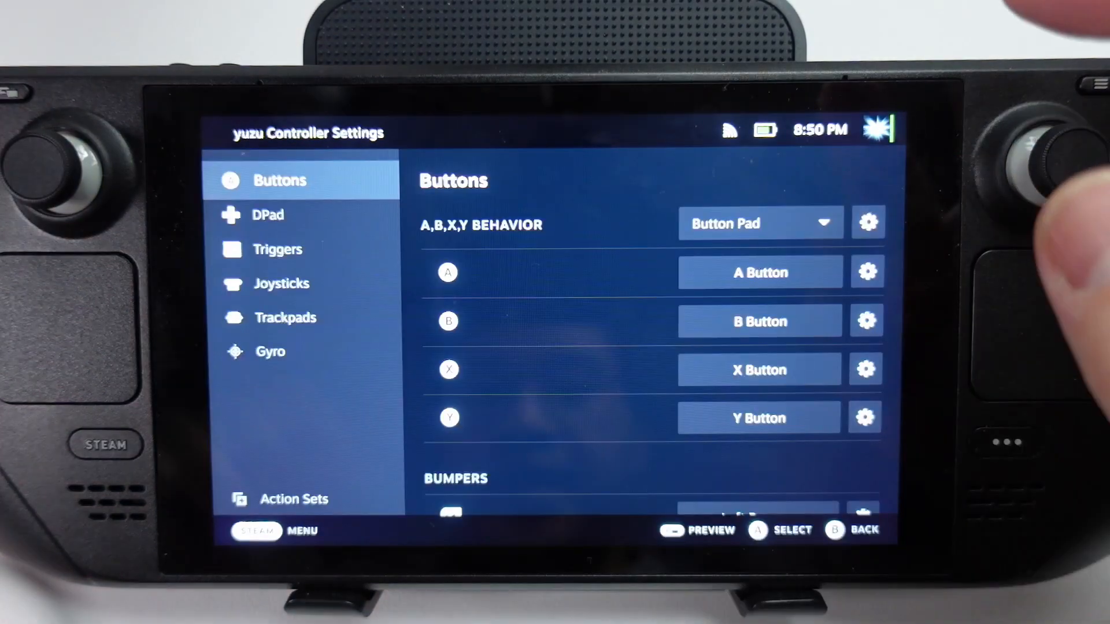
pyautogui.click(291, 317)
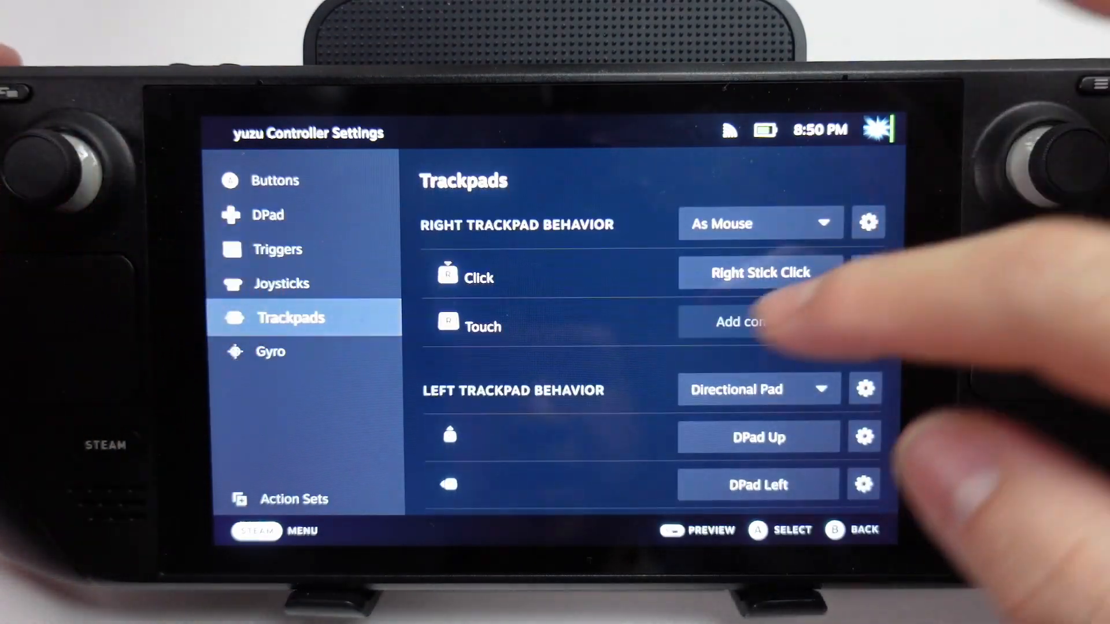
pyautogui.click(746, 389)
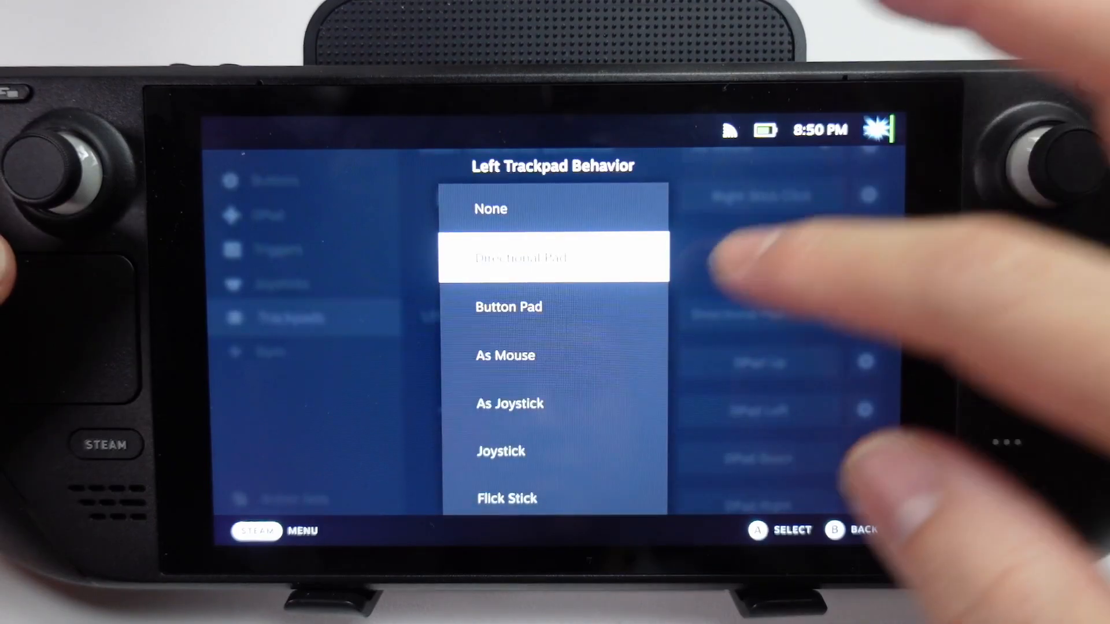
pyautogui.scroll(-3)
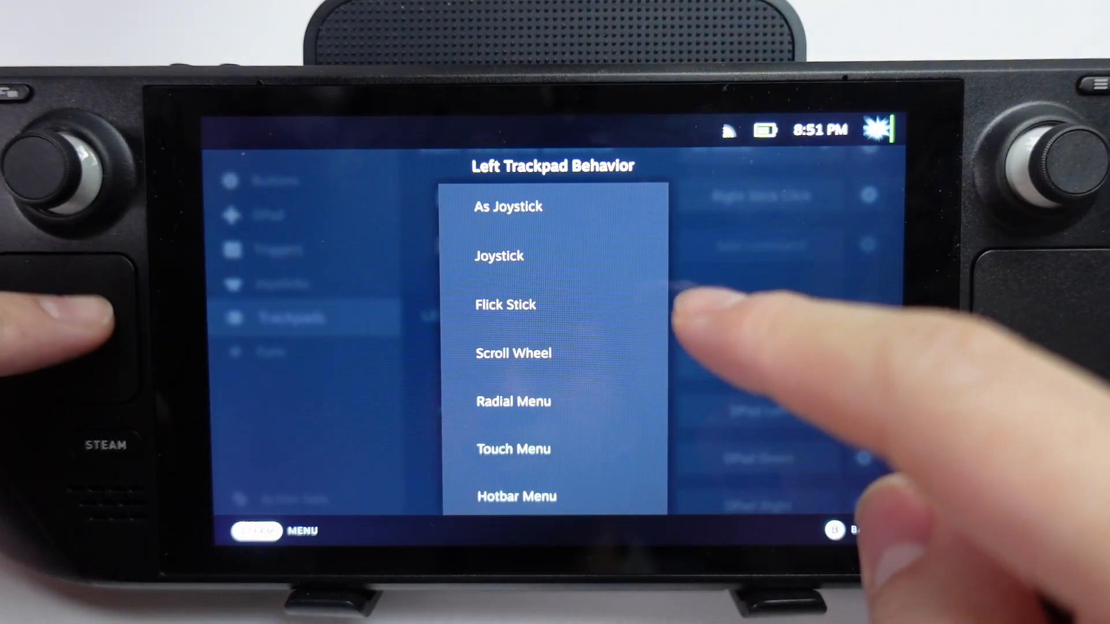
pyautogui.click(505, 305)
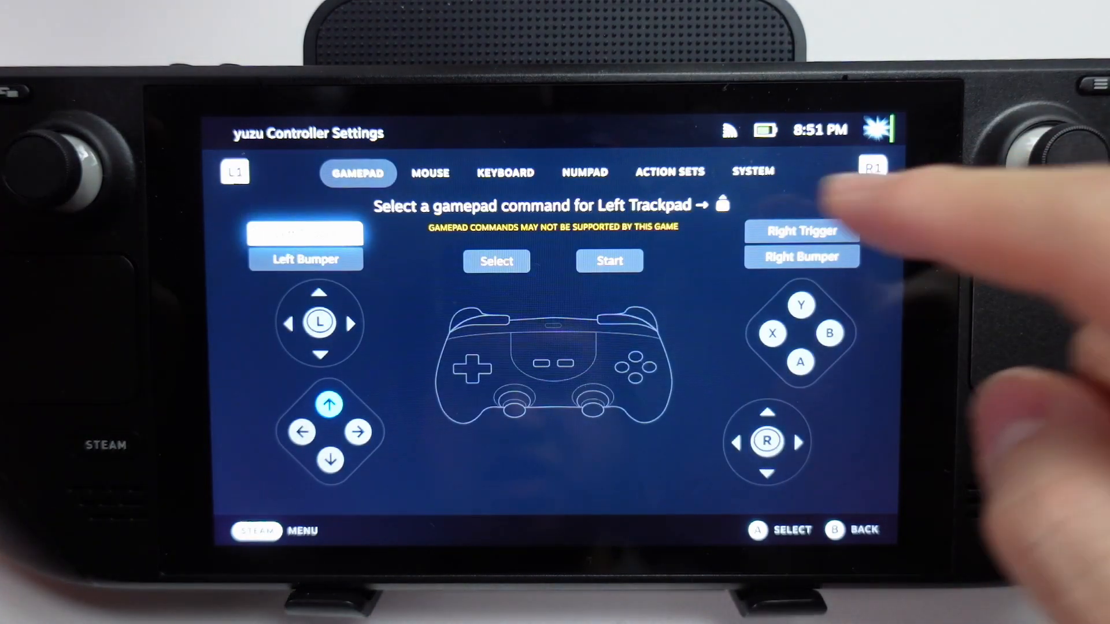
pyautogui.click(505, 172)
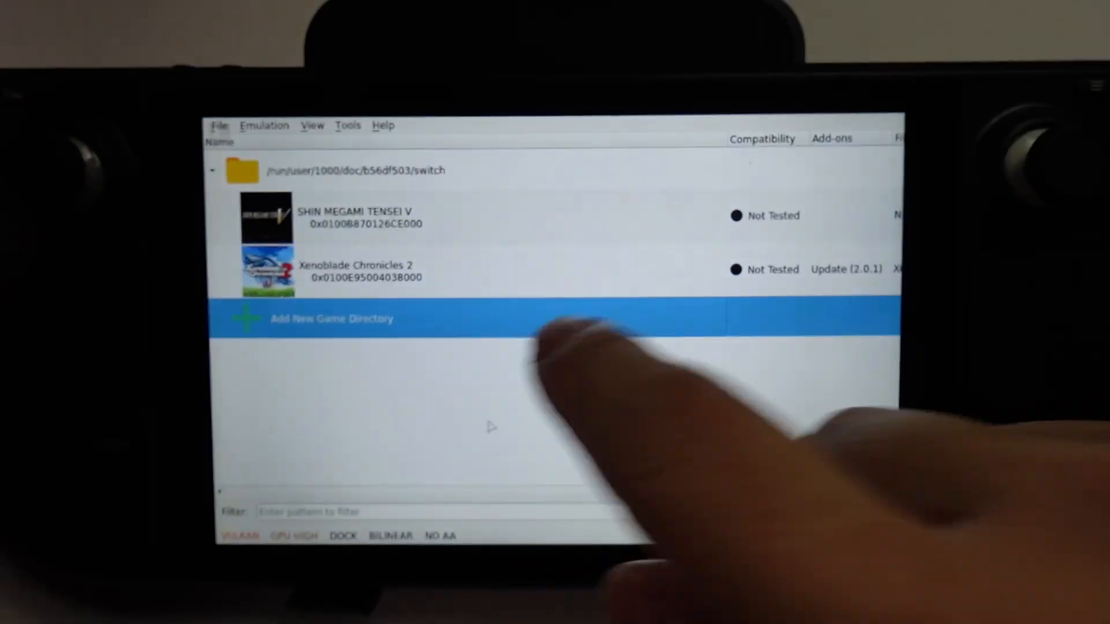
pyautogui.doubleClick(357, 271)
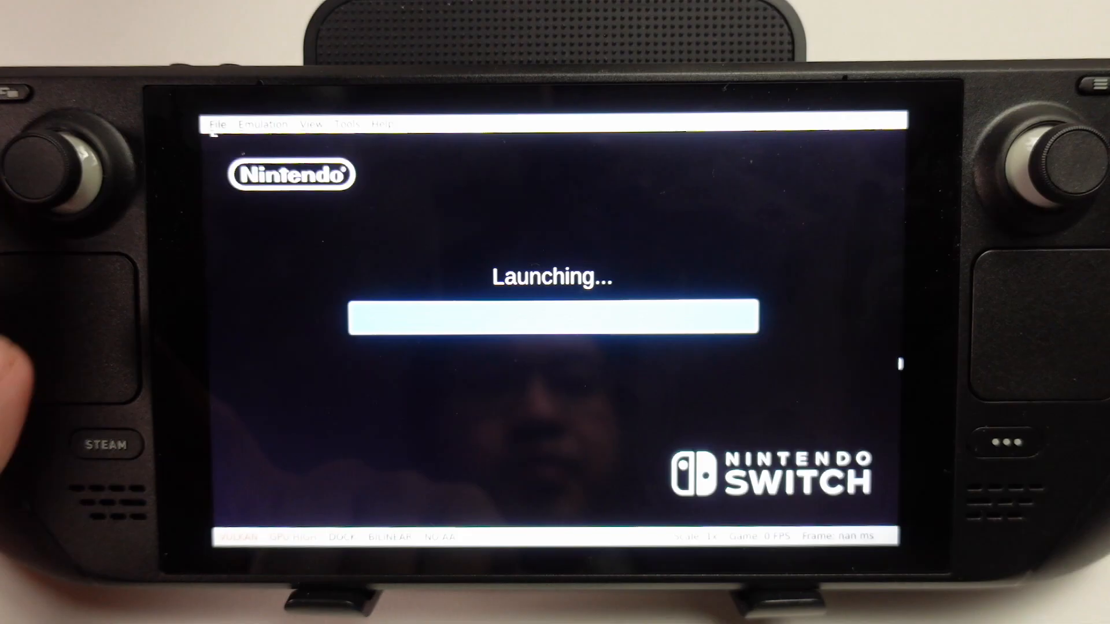